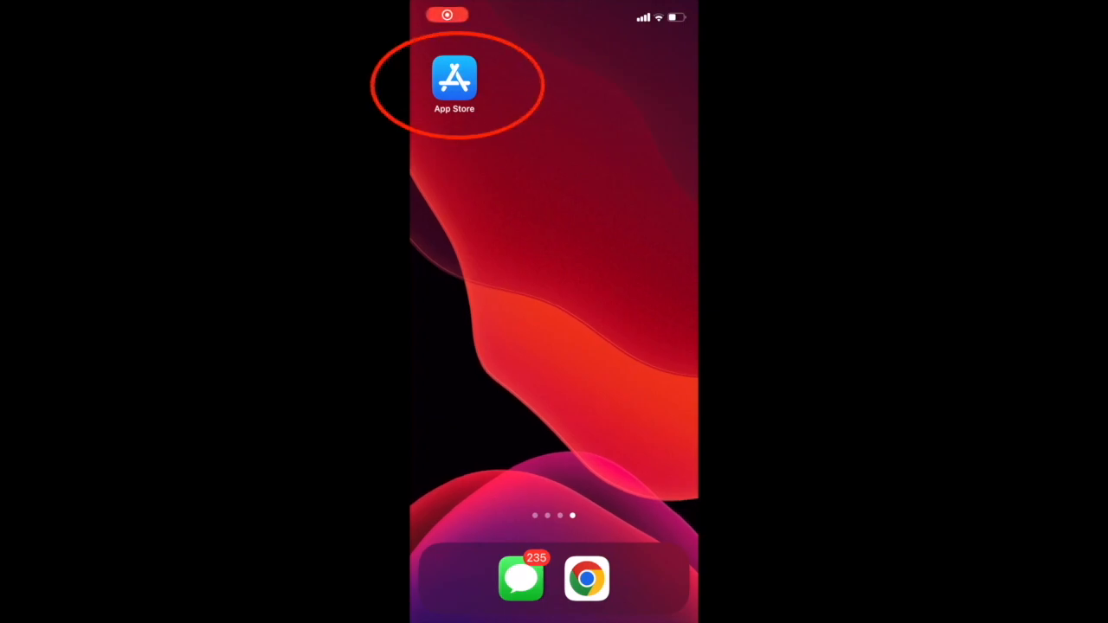
- Search the App Store for 'fire tv' and land on the Amazon Fire TV product page
left_click(454, 78)
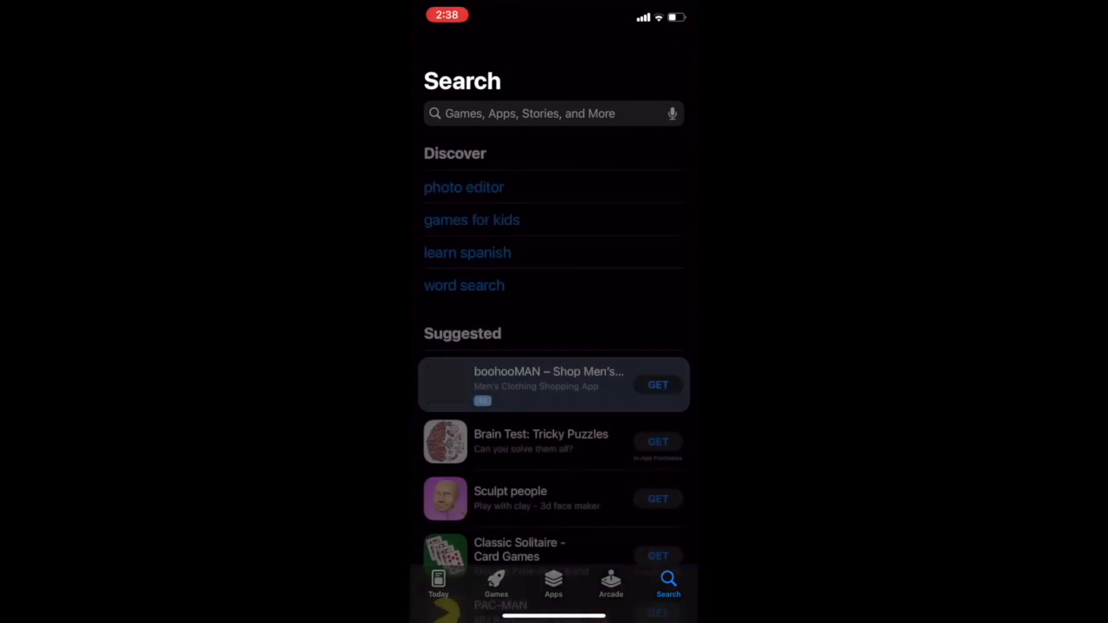
type("fire")
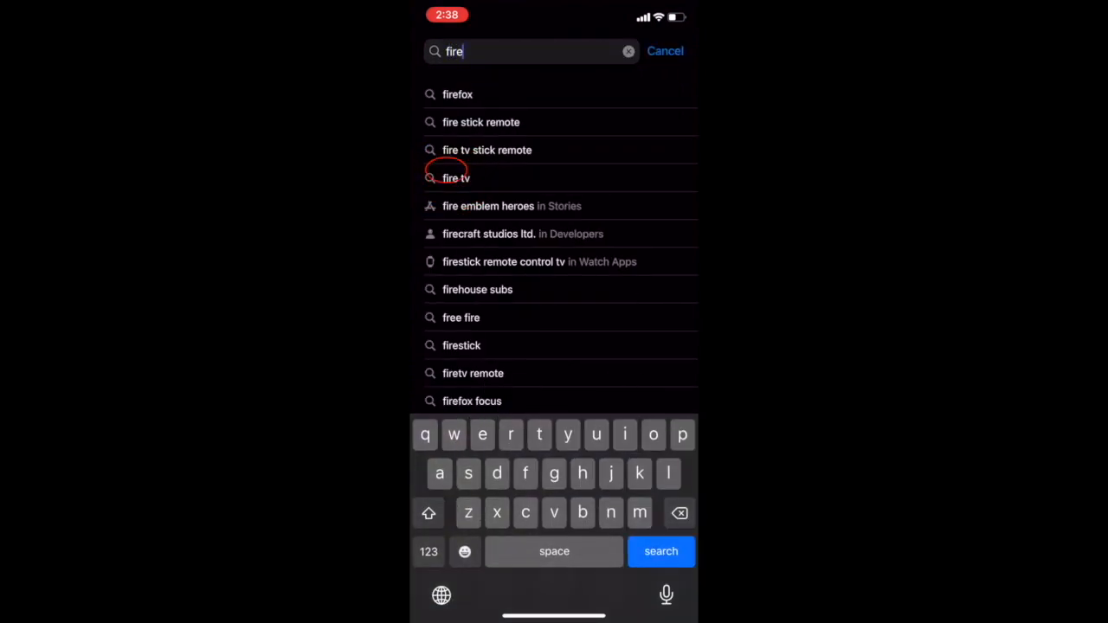
left_click(457, 177)
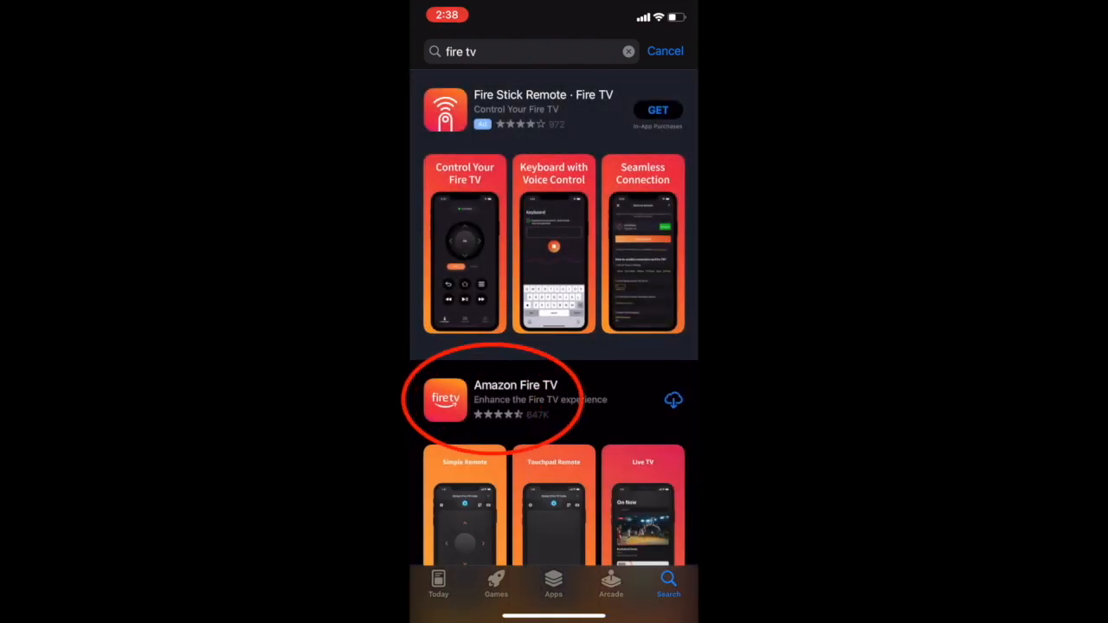
left_click(516, 398)
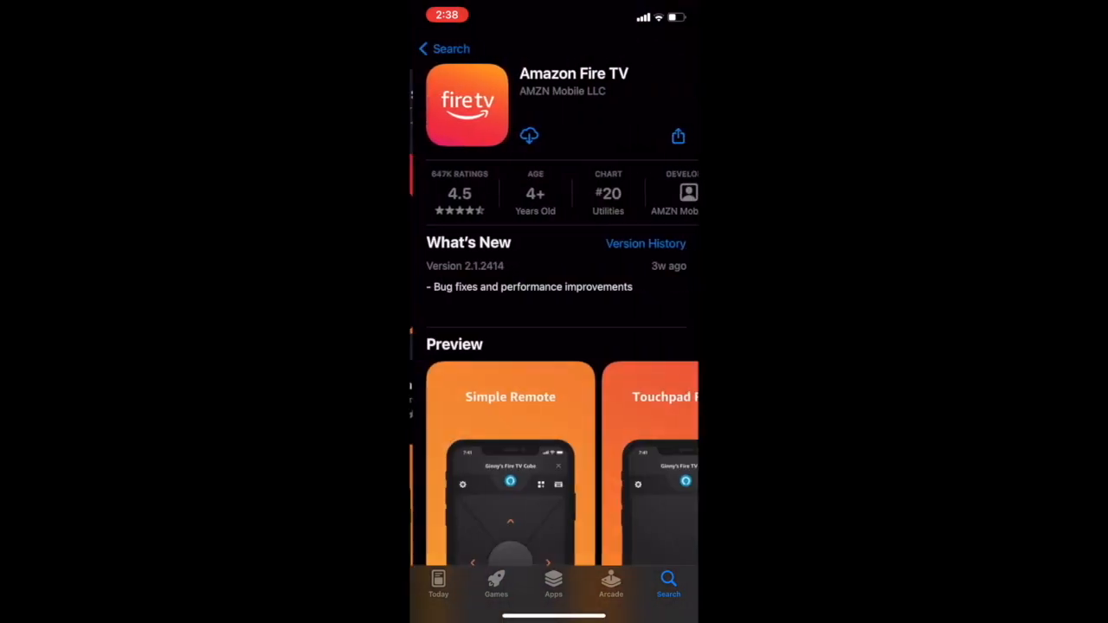
- Download Amazon Fire TV via the cloud icon, wait for install, and launch it
left_click(530, 135)
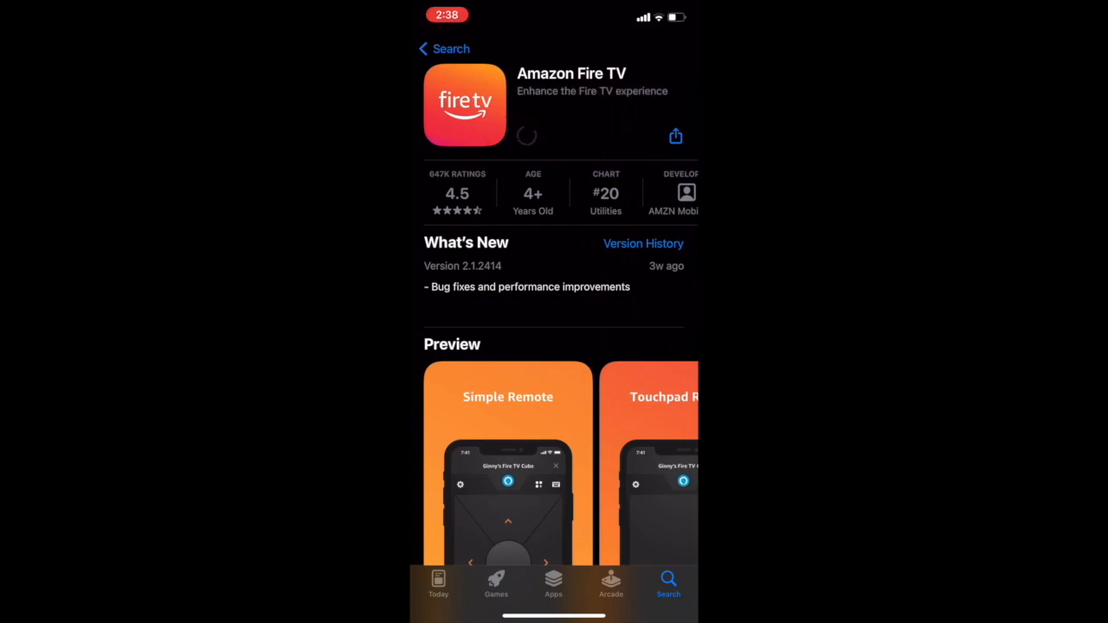
left_click(526, 135)
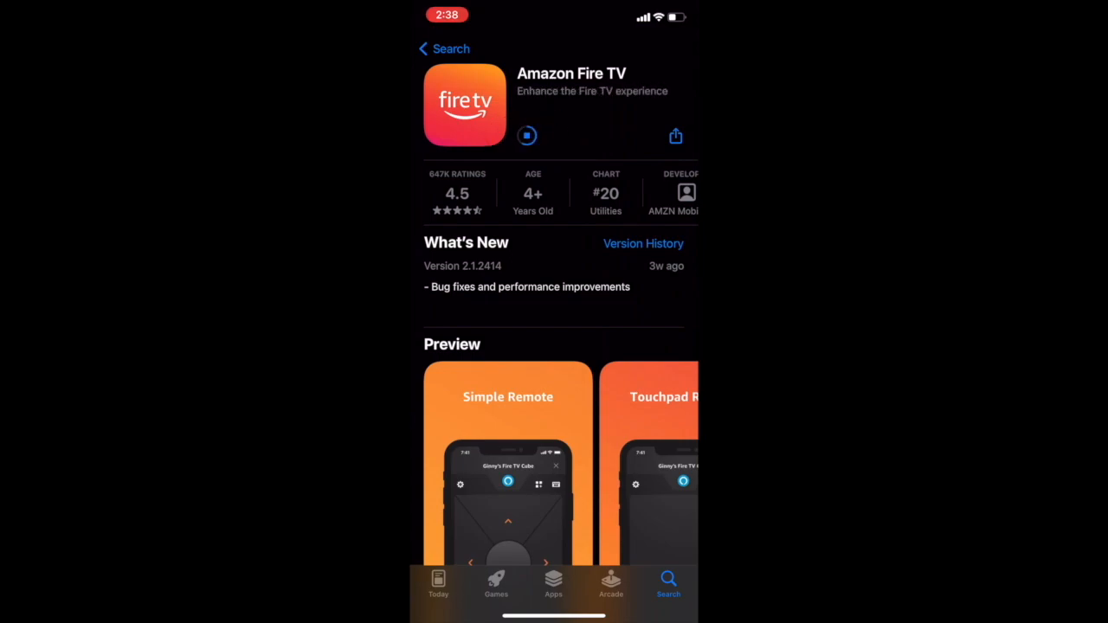
left_click(526, 135)
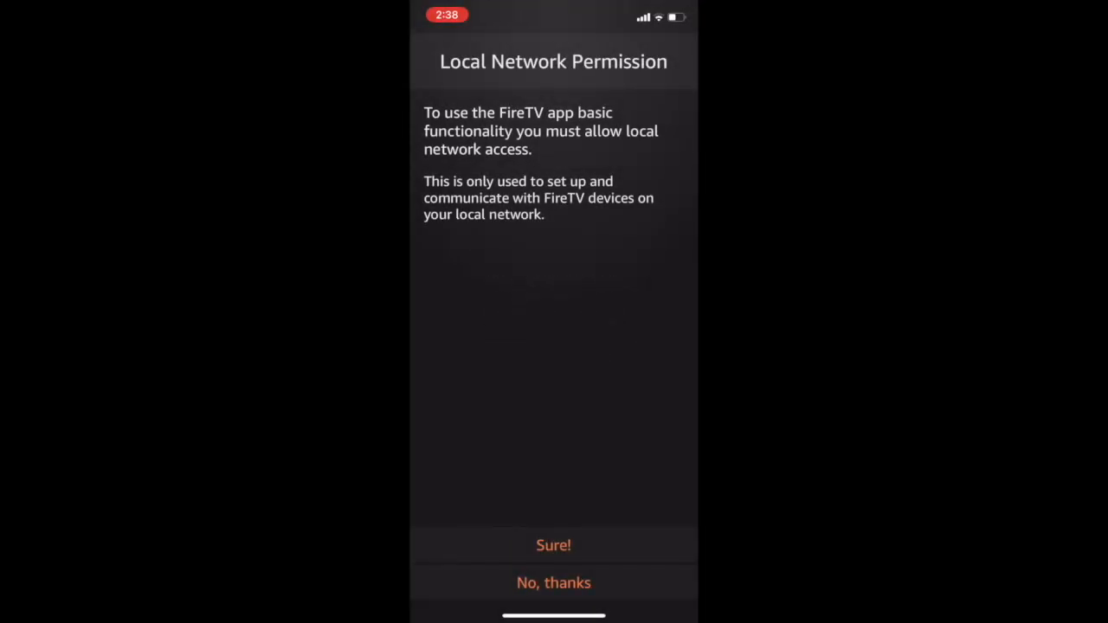
- Allow local network access and Fire TV notifications so the Connect to Remote device list appears
left_click(554, 544)
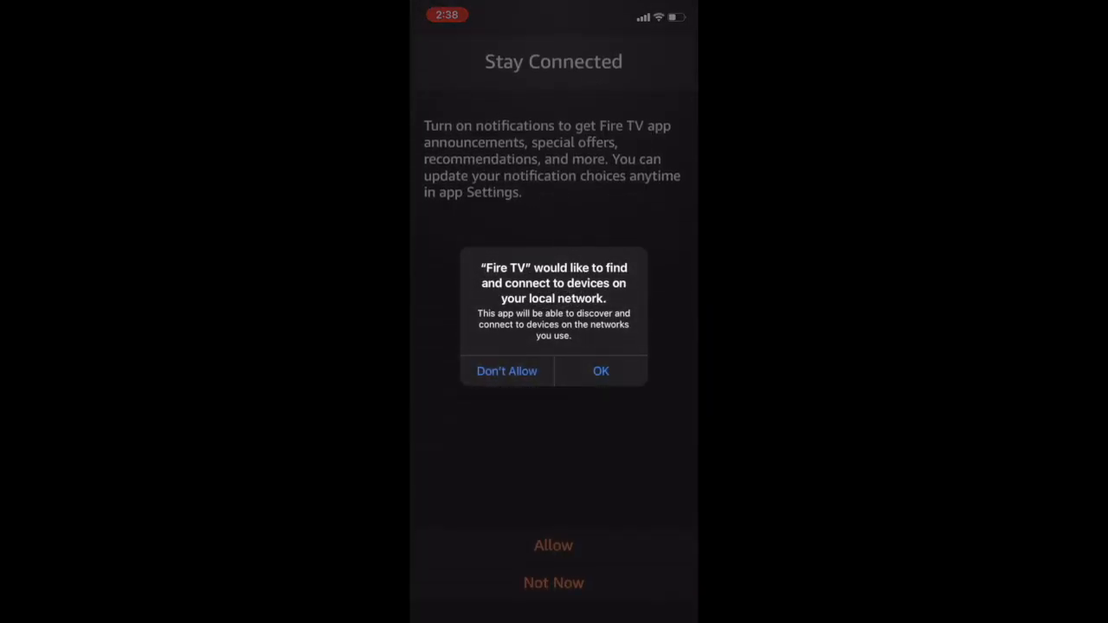
left_click(601, 370)
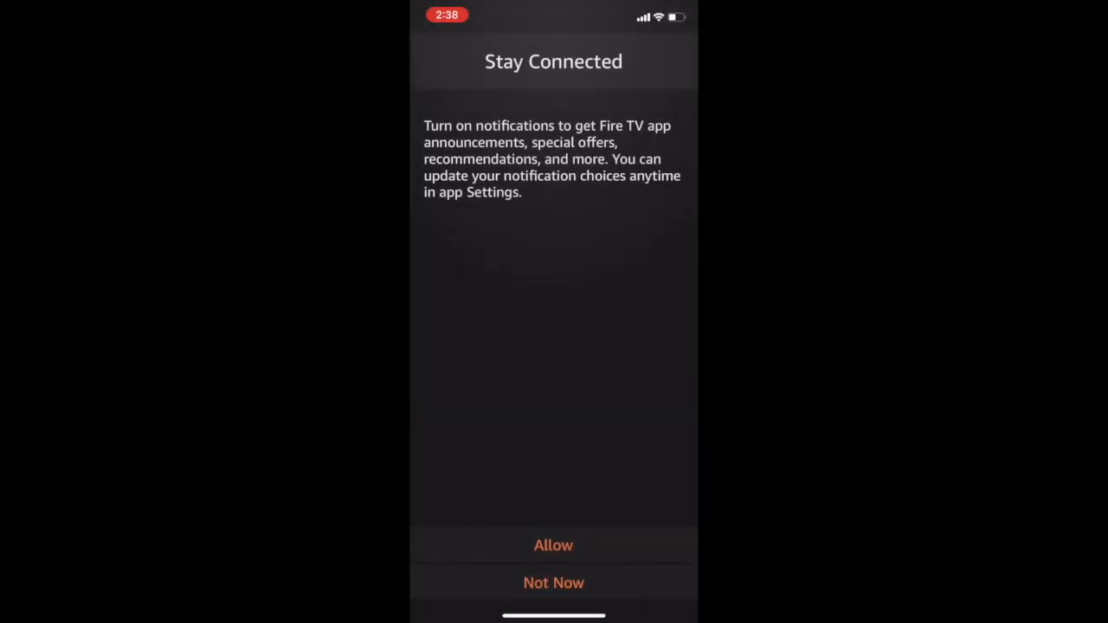
left_click(554, 545)
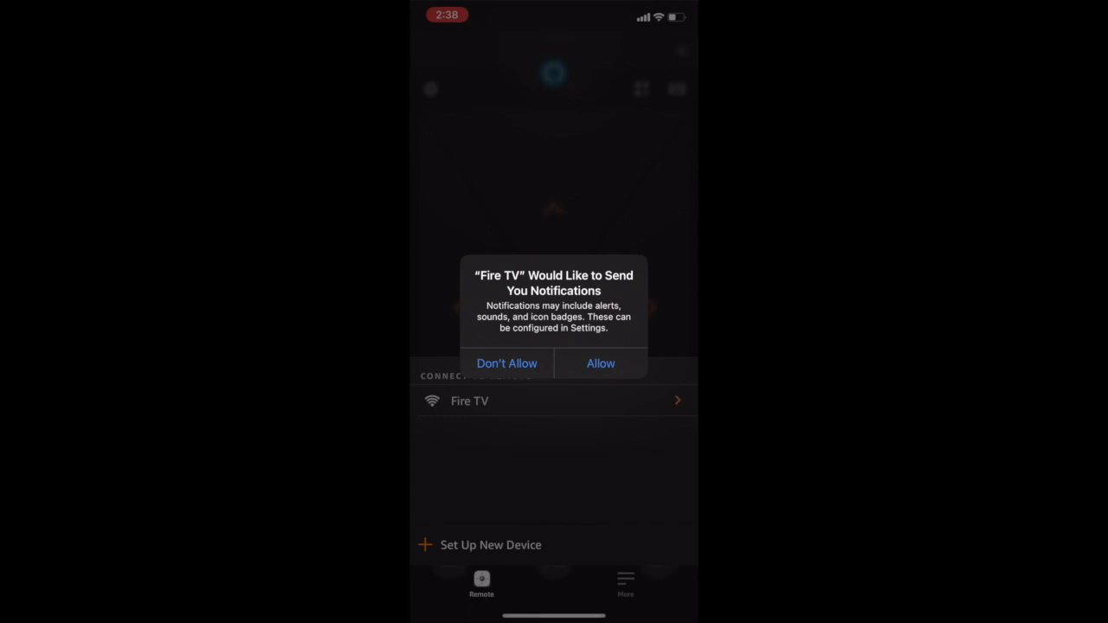
left_click(601, 363)
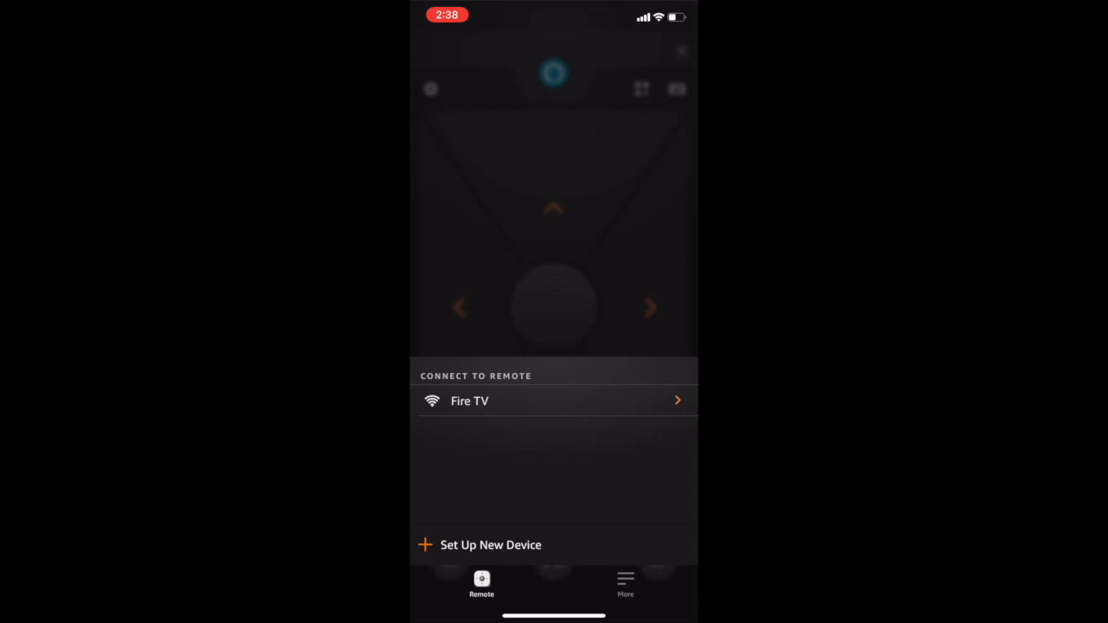
left_click(492, 544)
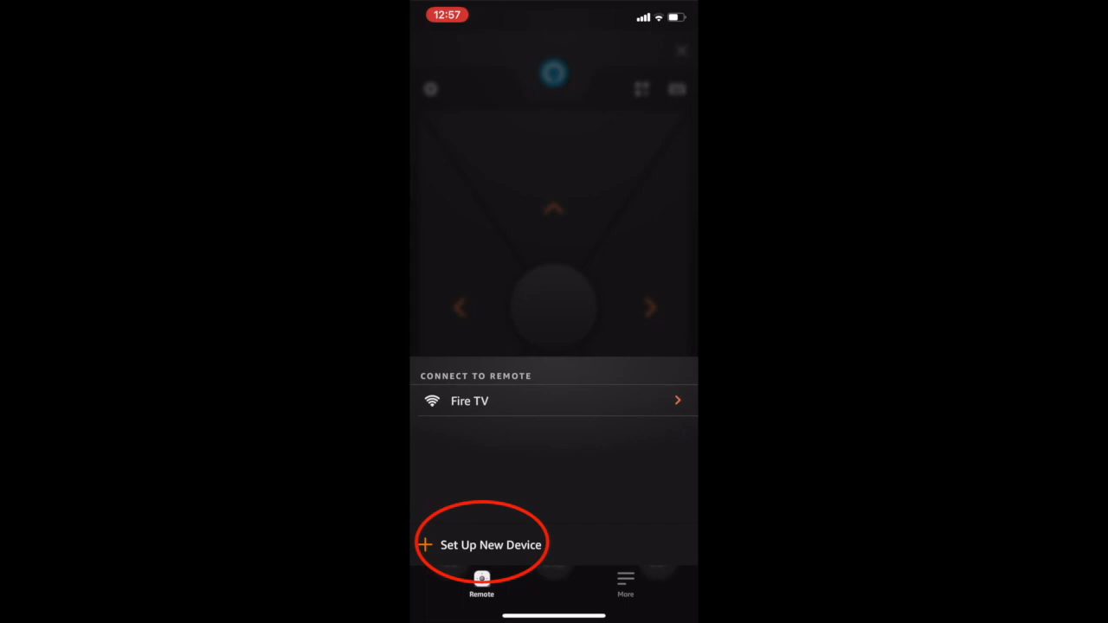
left_click(492, 544)
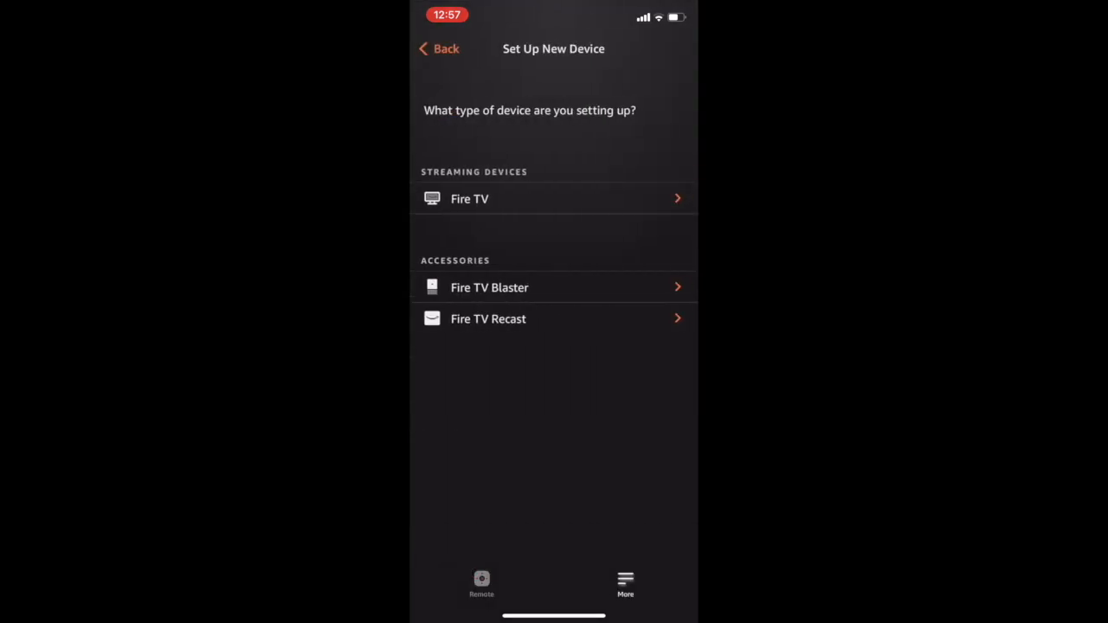
left_click(469, 197)
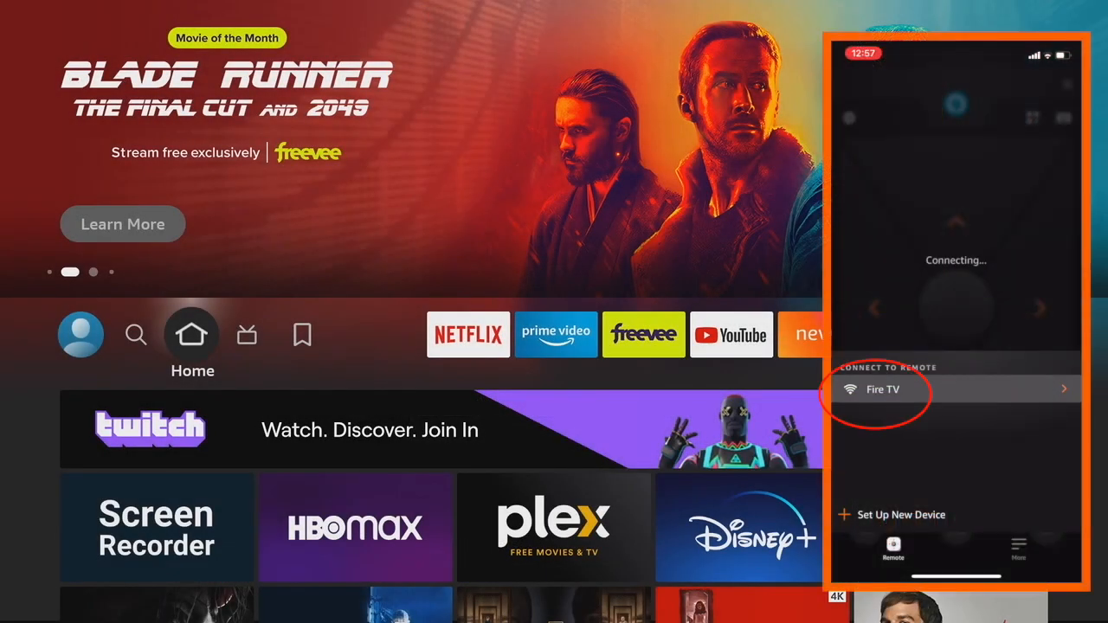
- Pair with the Fire TV under Connect to Remote and enter Settings from the quick menu
left_click(880, 389)
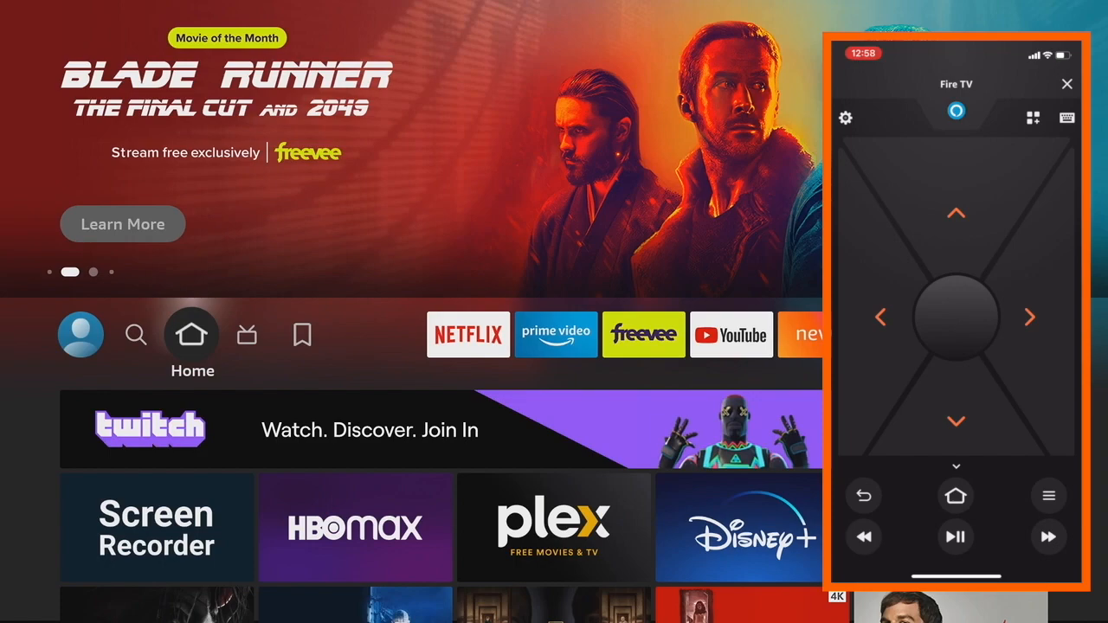
left_click(845, 118)
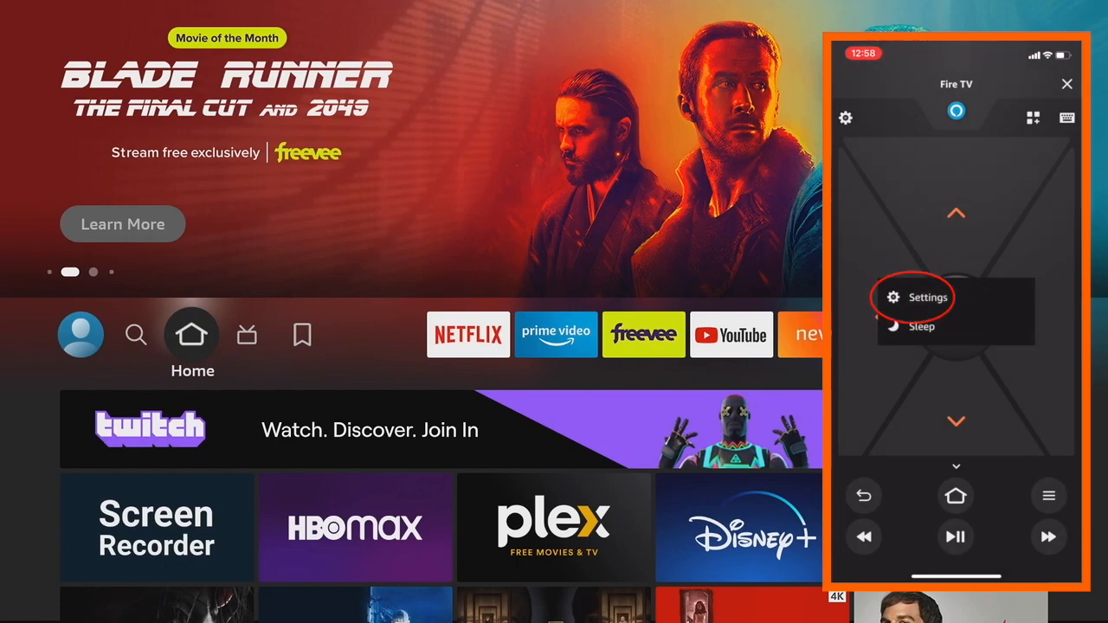
left_click(928, 298)
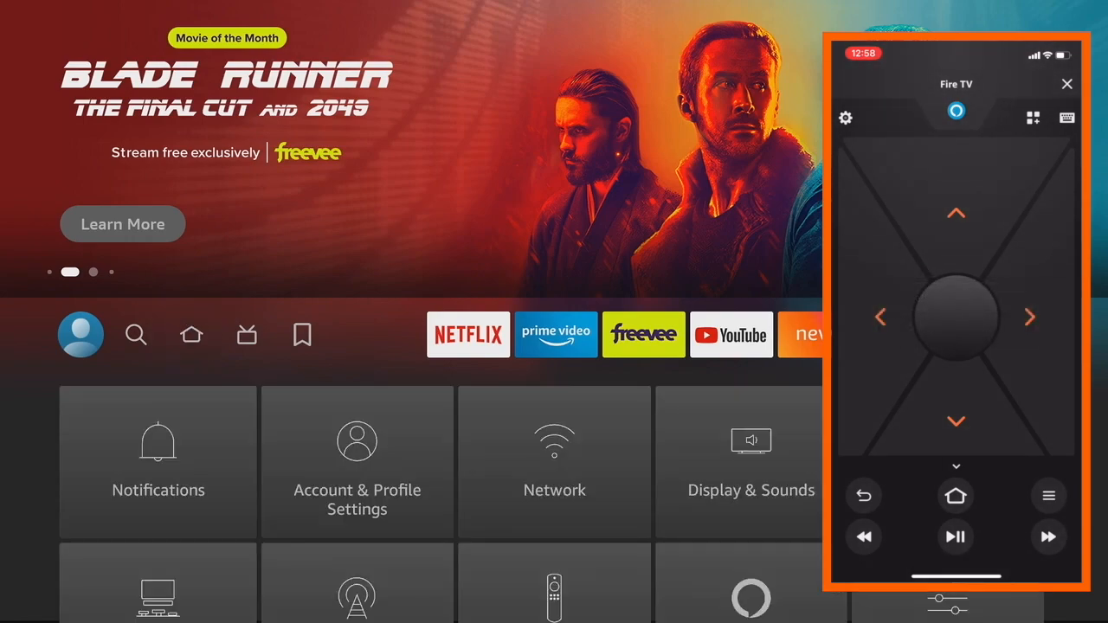
scroll("down", 3)
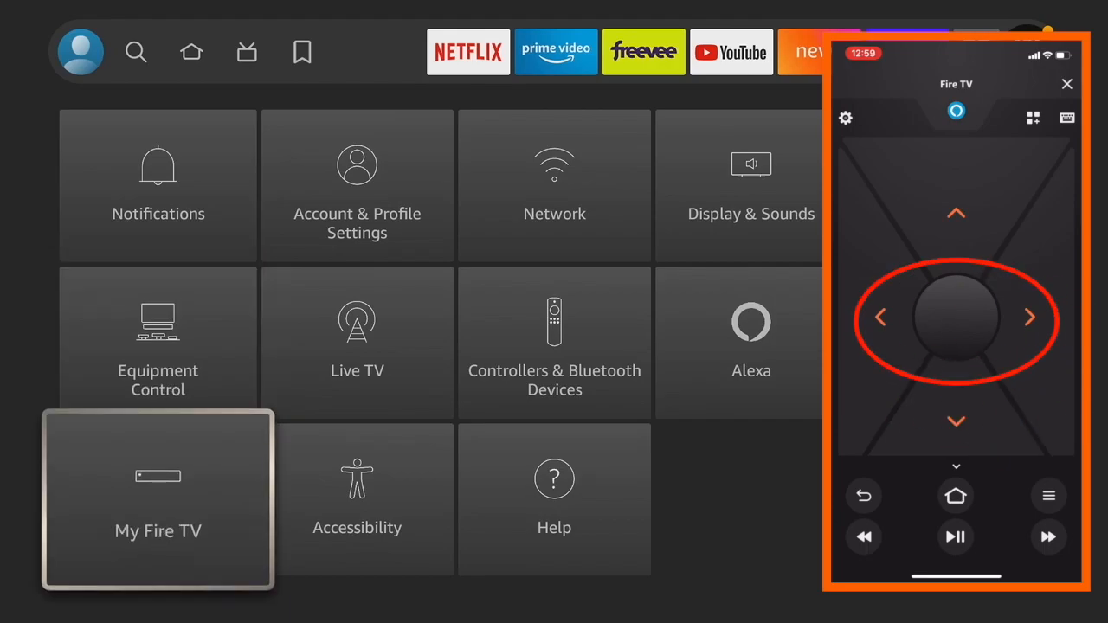
- Enter My Fire TV and select Reset to Factory Defaults to show its confirmation
left_click(158, 499)
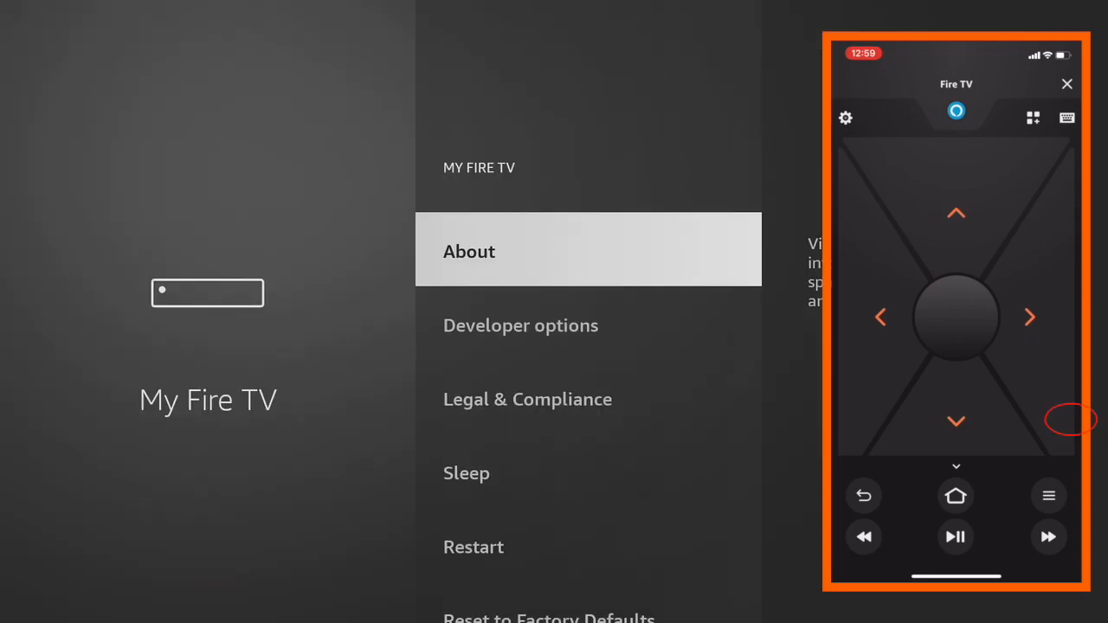
left_click(956, 423)
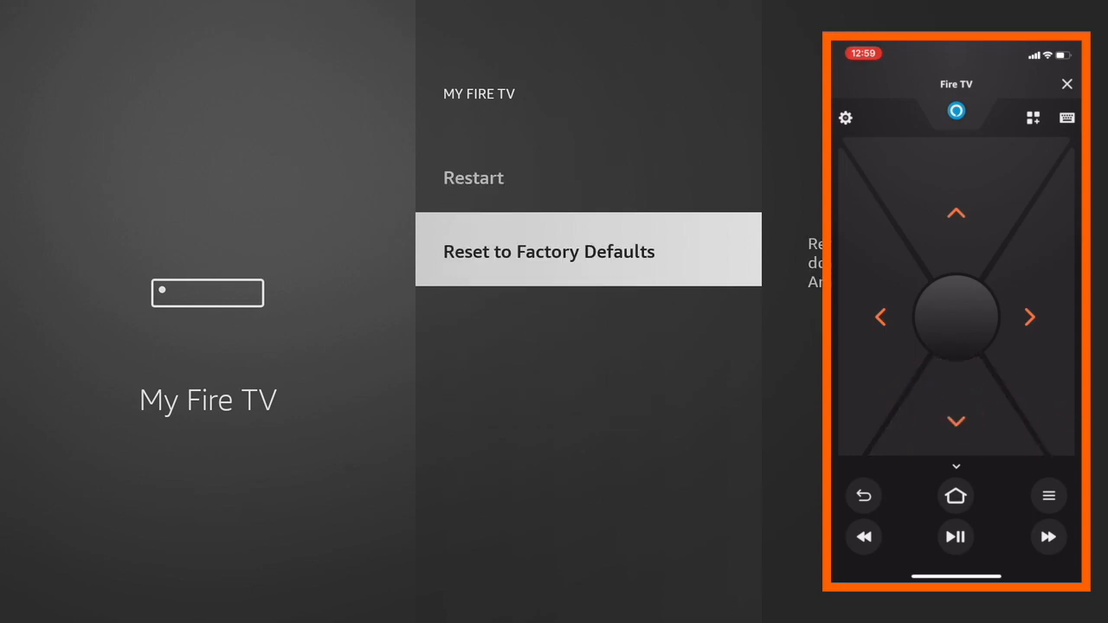
left_click(548, 252)
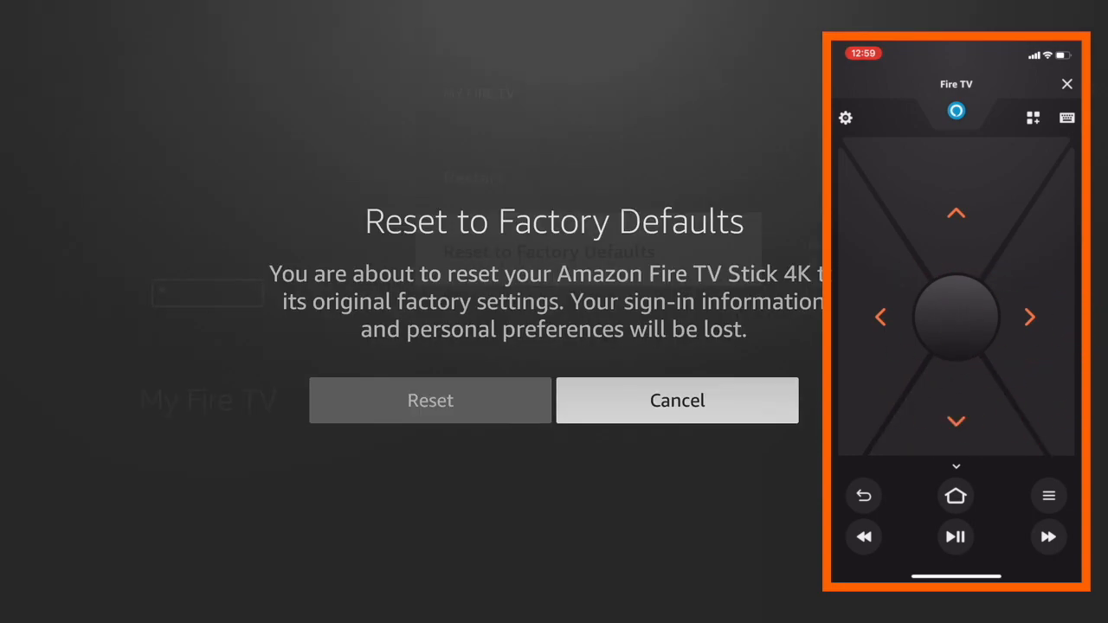